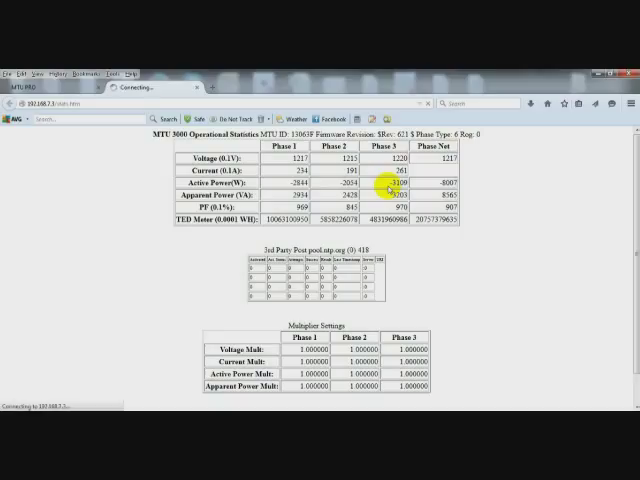
mouse_move(272, 188)
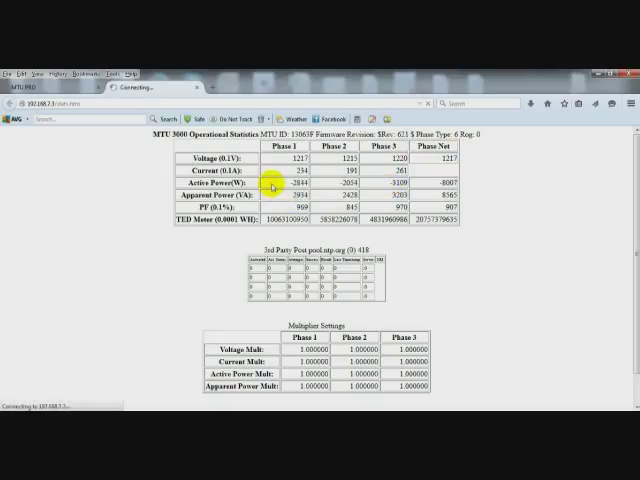